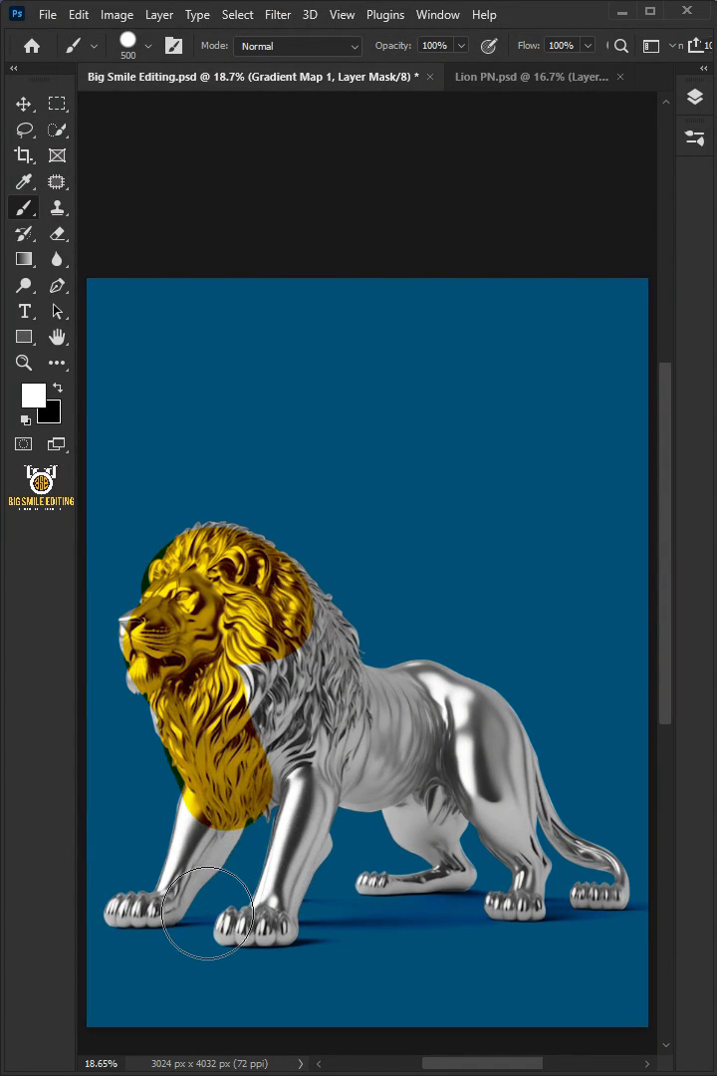
- Show the Layers panel for the silver lion photo, which holds only the Background layer
left_click_drag(207, 912, 341, 767)
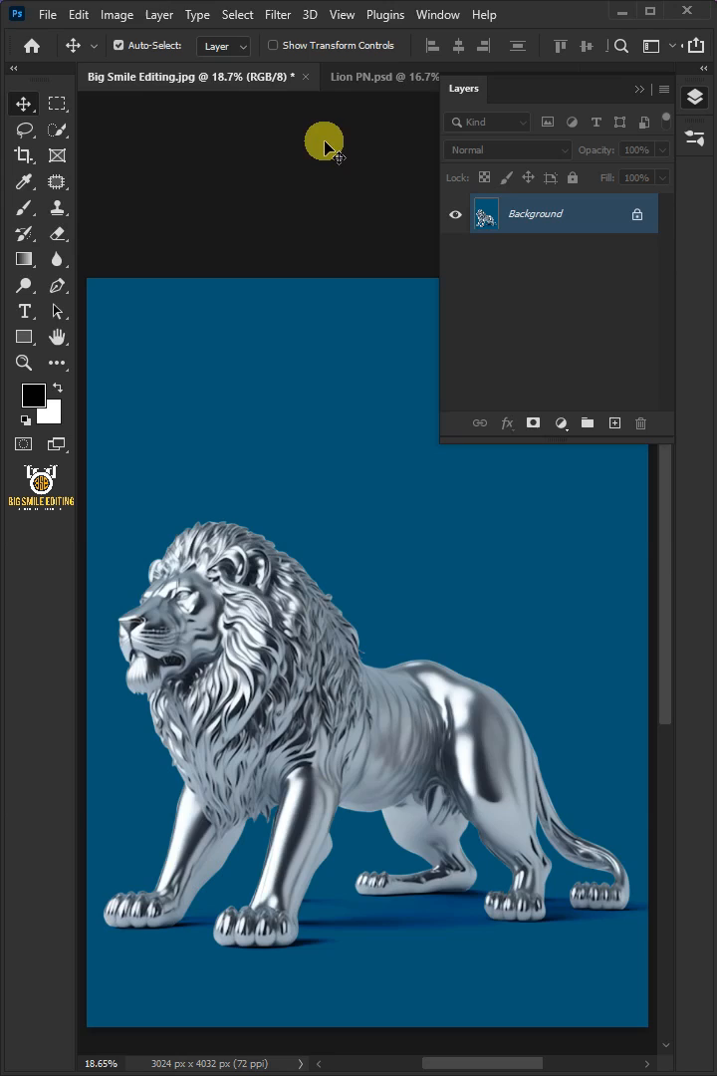
- Duplicate the Background so the lion photo also sits on Layer 1
left_click(237, 14)
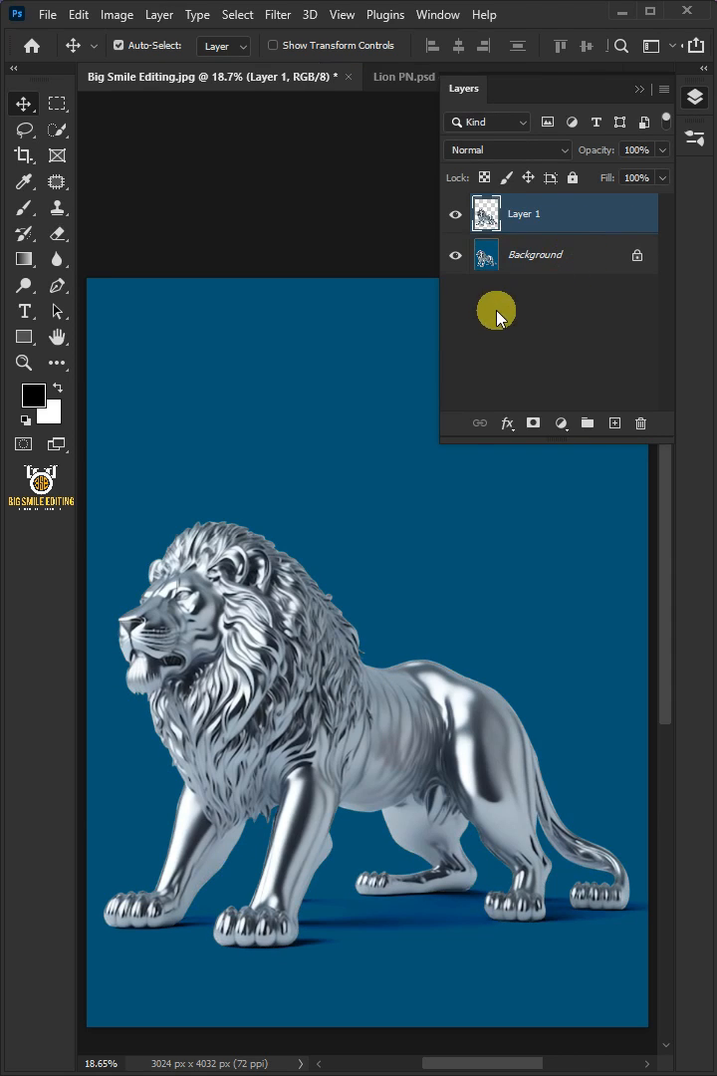
left_click(115, 14)
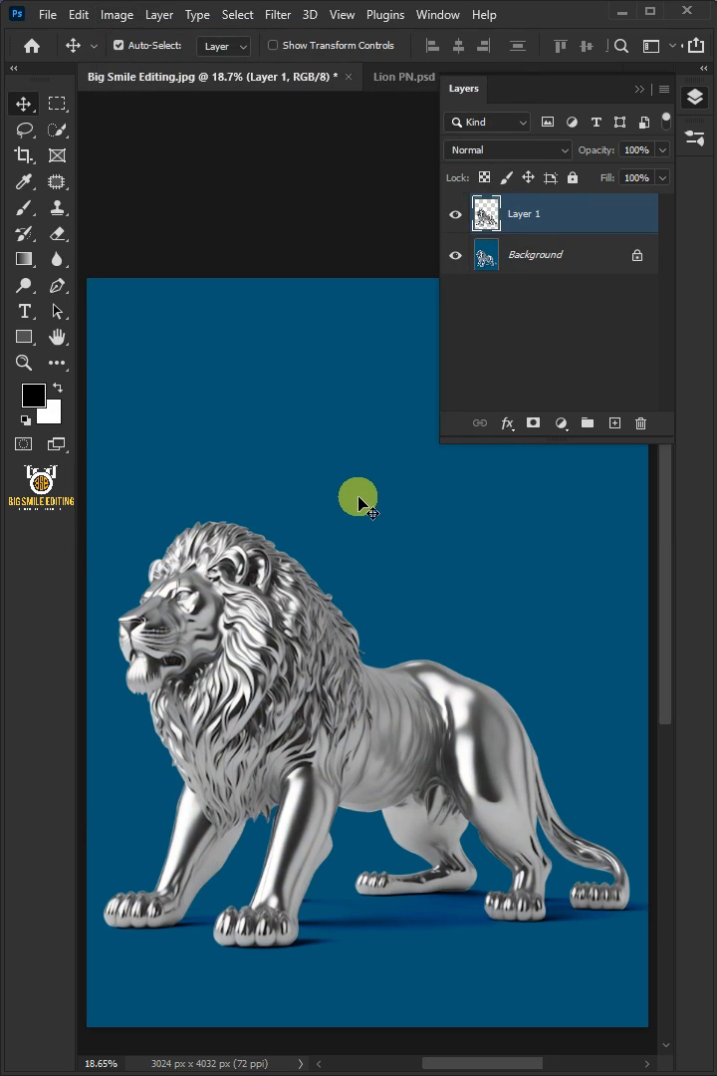
- Add a Gradient Map adjustment and load the Black, White preset from Basics into its editor
left_click(562, 425)
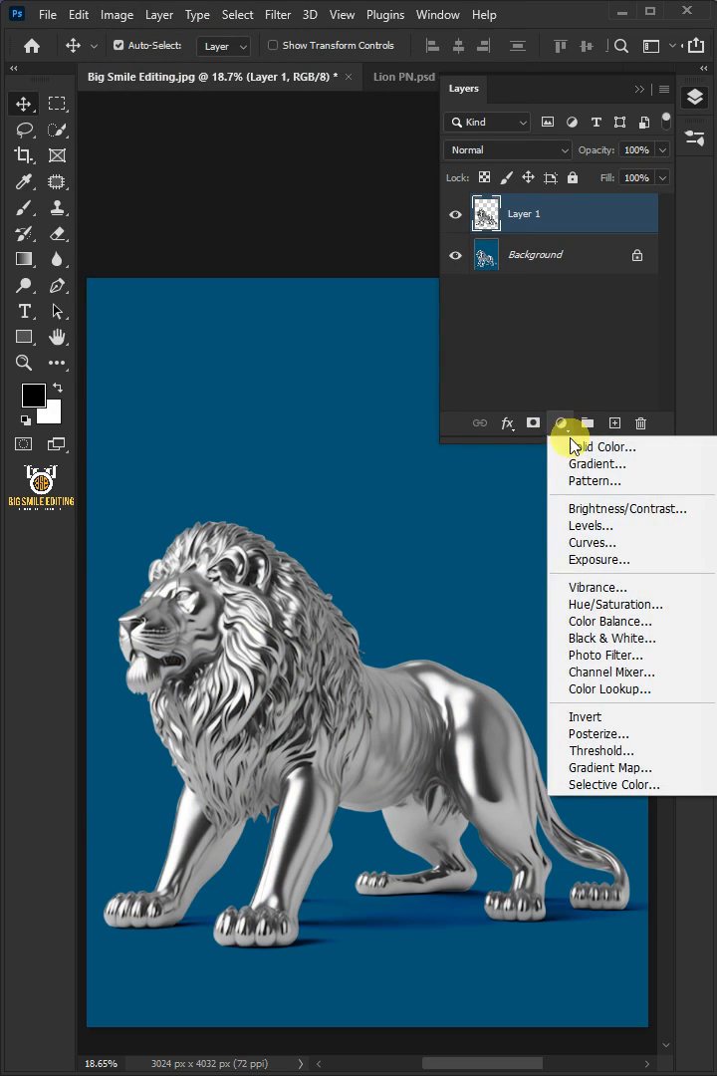
left_click(610, 767)
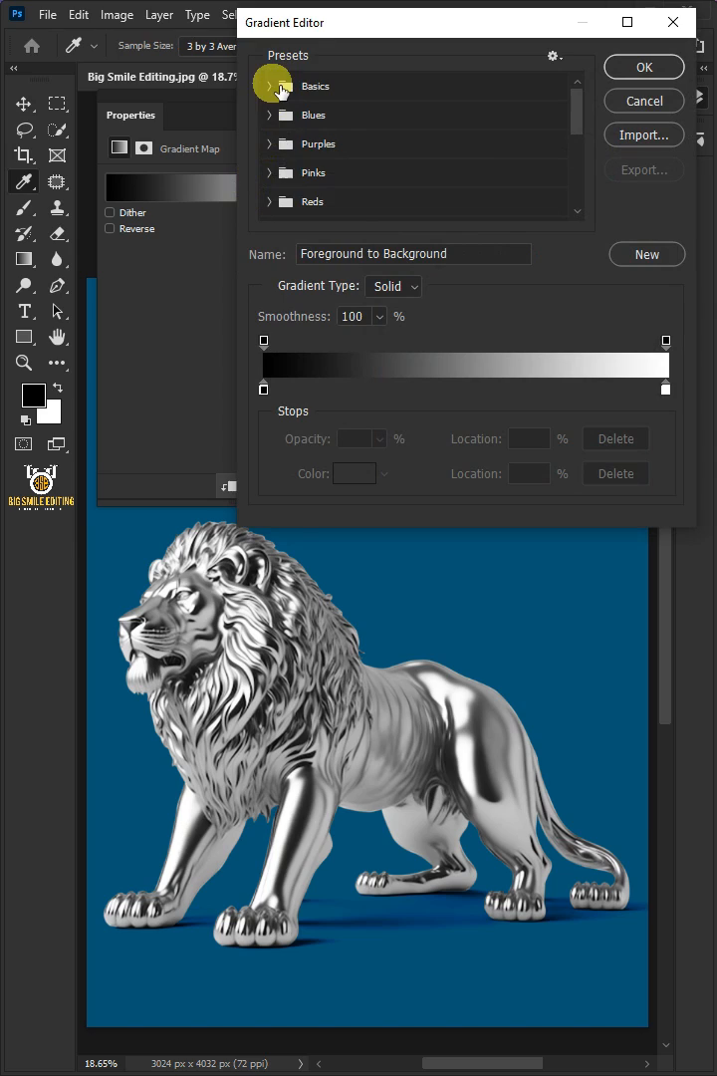
left_click(269, 85)
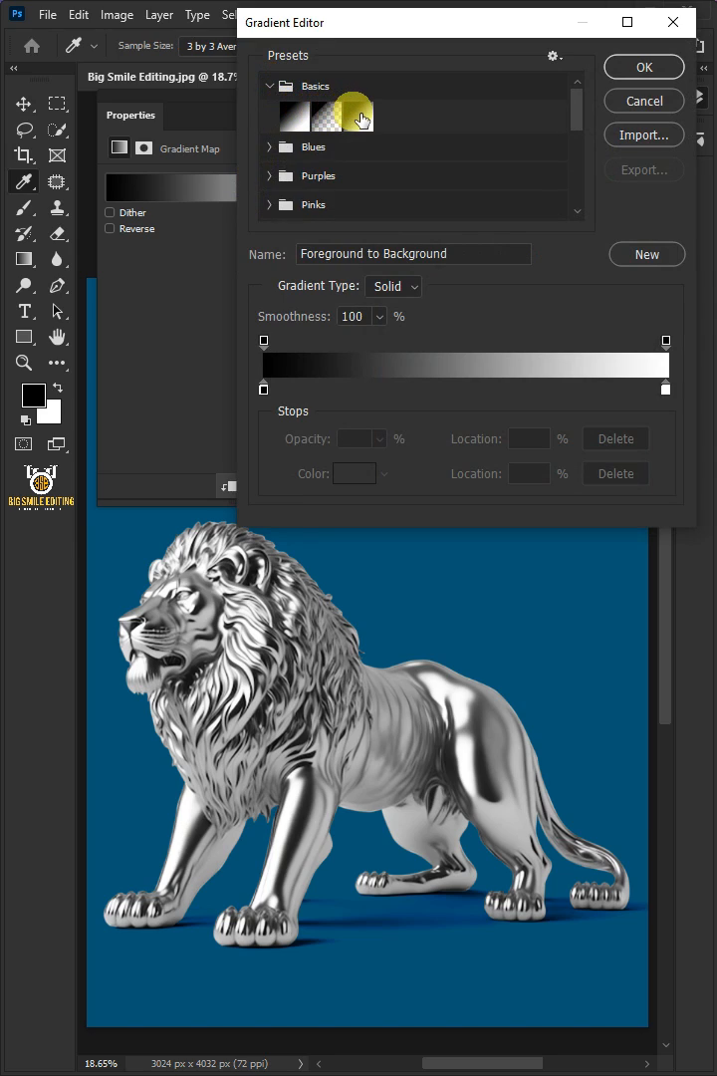
left_click(346, 115)
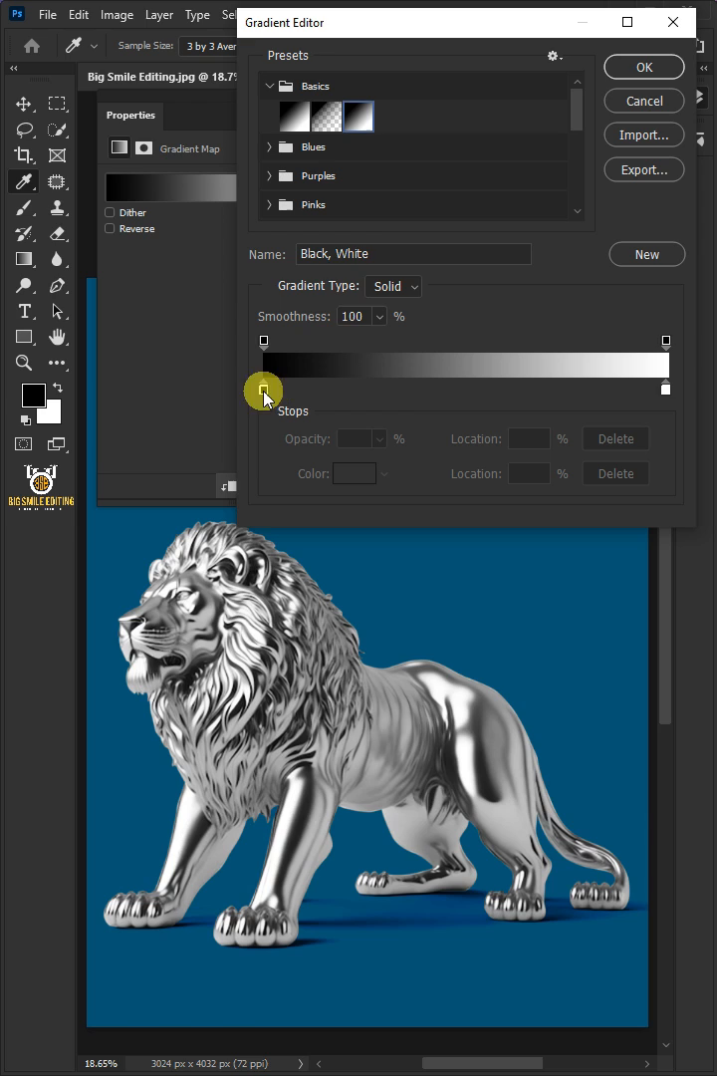
- Give the gradient a middle stop of #facc22 and an end stop of #ff7200, turning the lion yellow-orange
left_click(263, 388)
type("50")
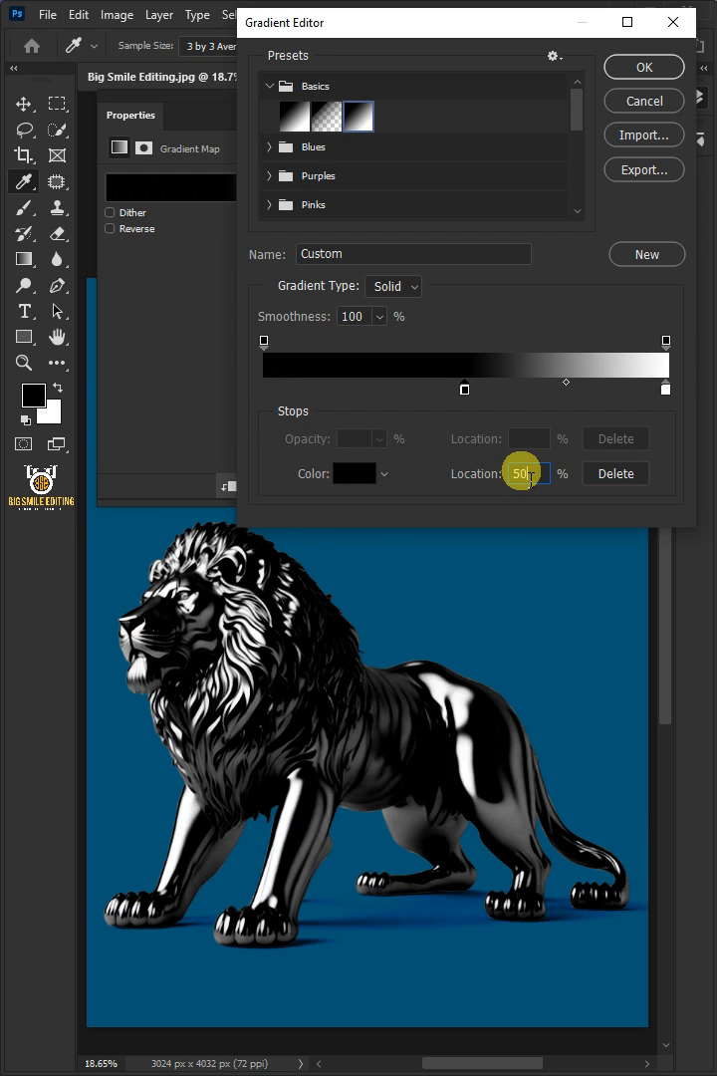
left_click(355, 474)
type("facc22")
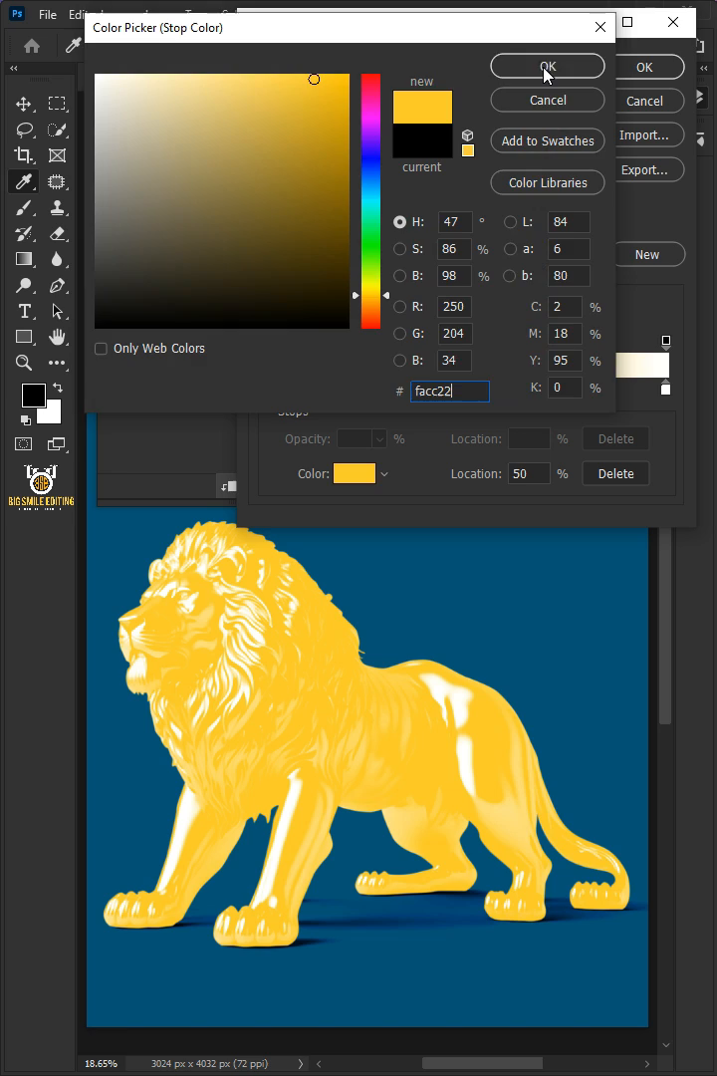
left_click(546, 66)
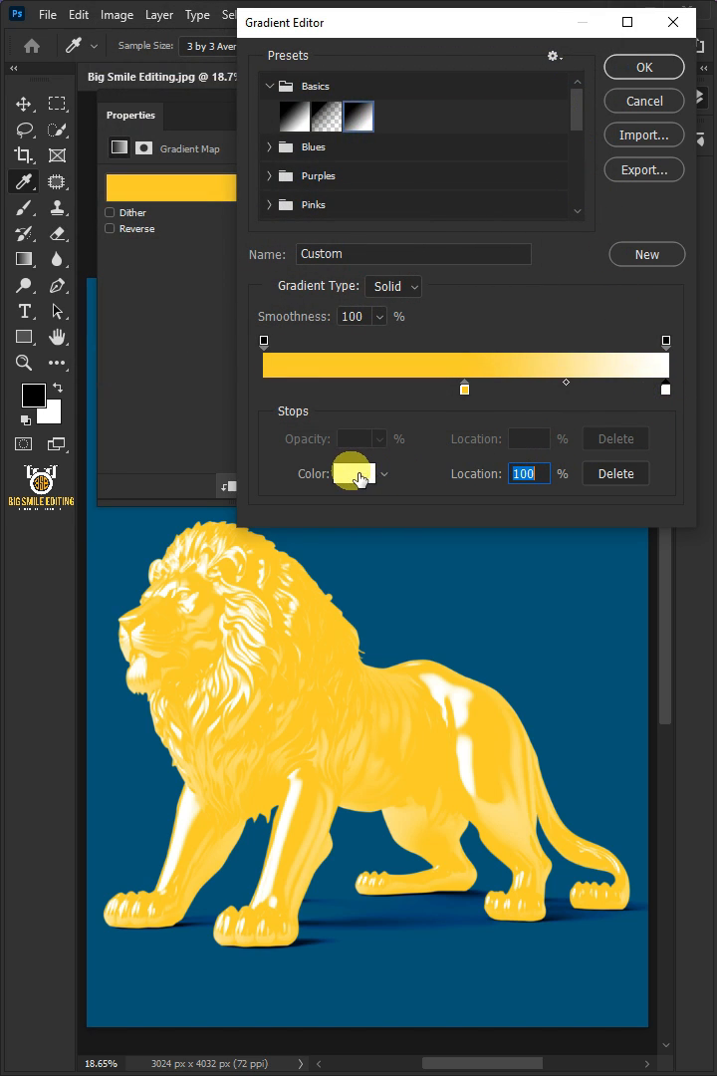
left_click(351, 474)
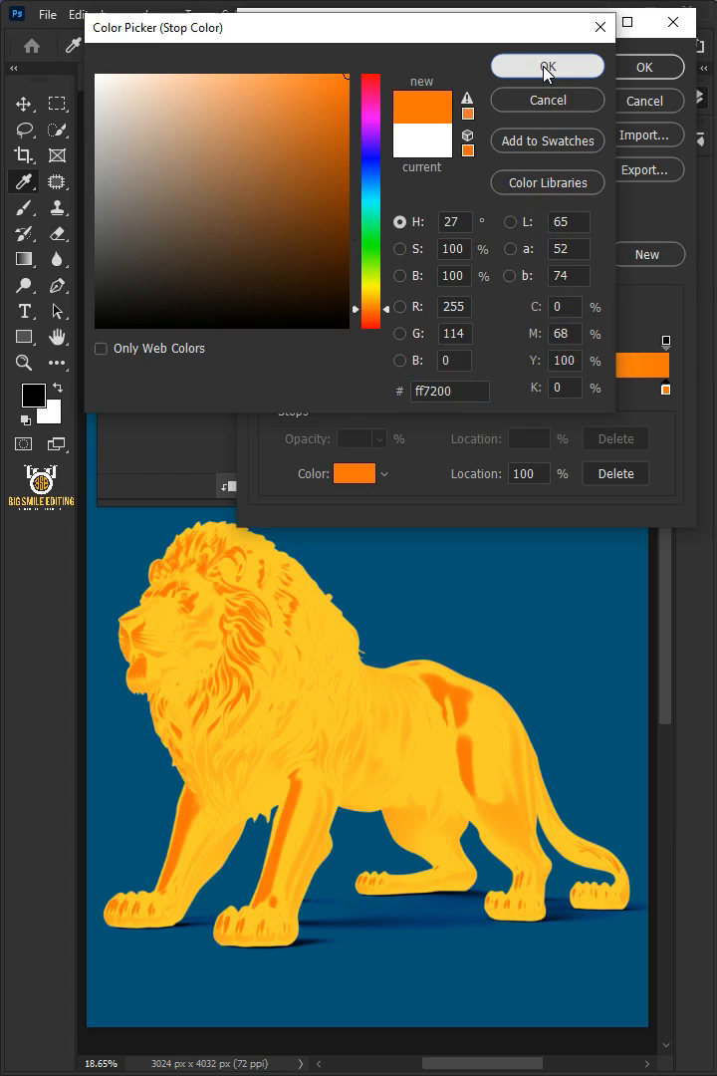
left_click(546, 66)
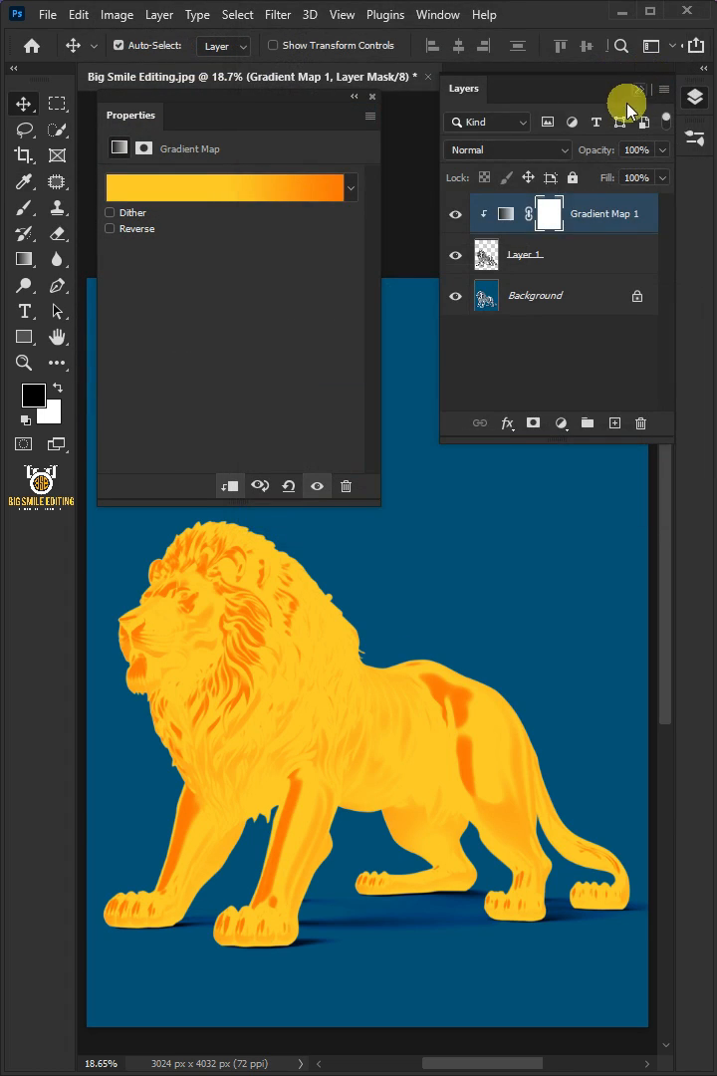
- Blend Gradient Map 1 with Color Burn so the lion reads as shiny gold
left_click(373, 95)
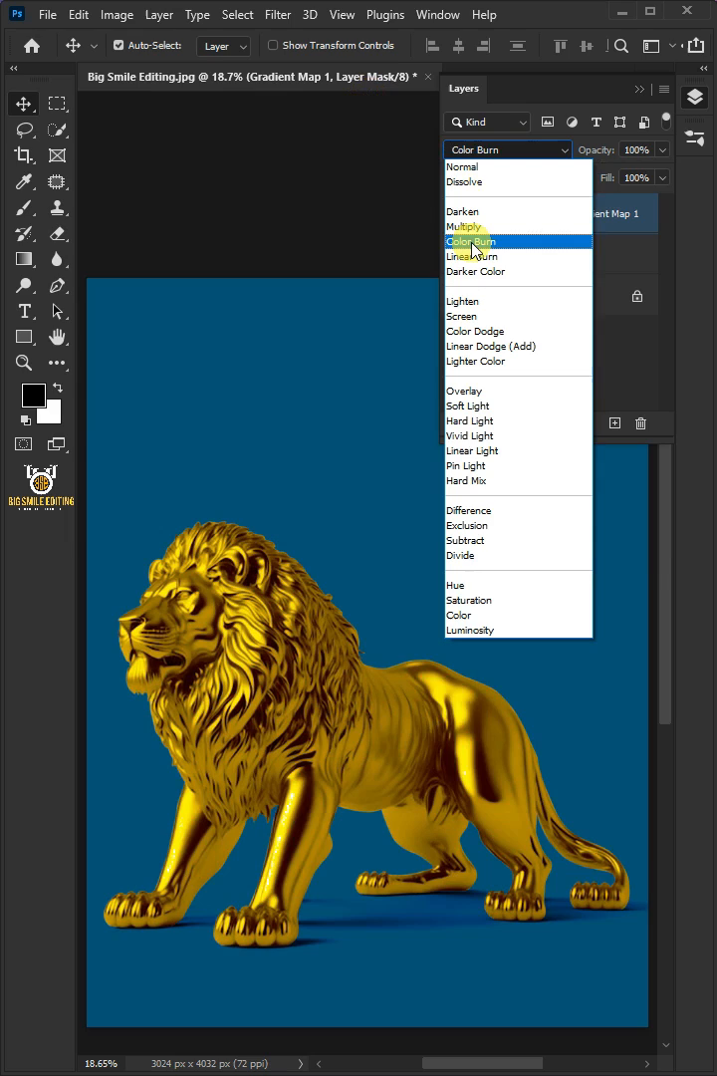
left_click(470, 241)
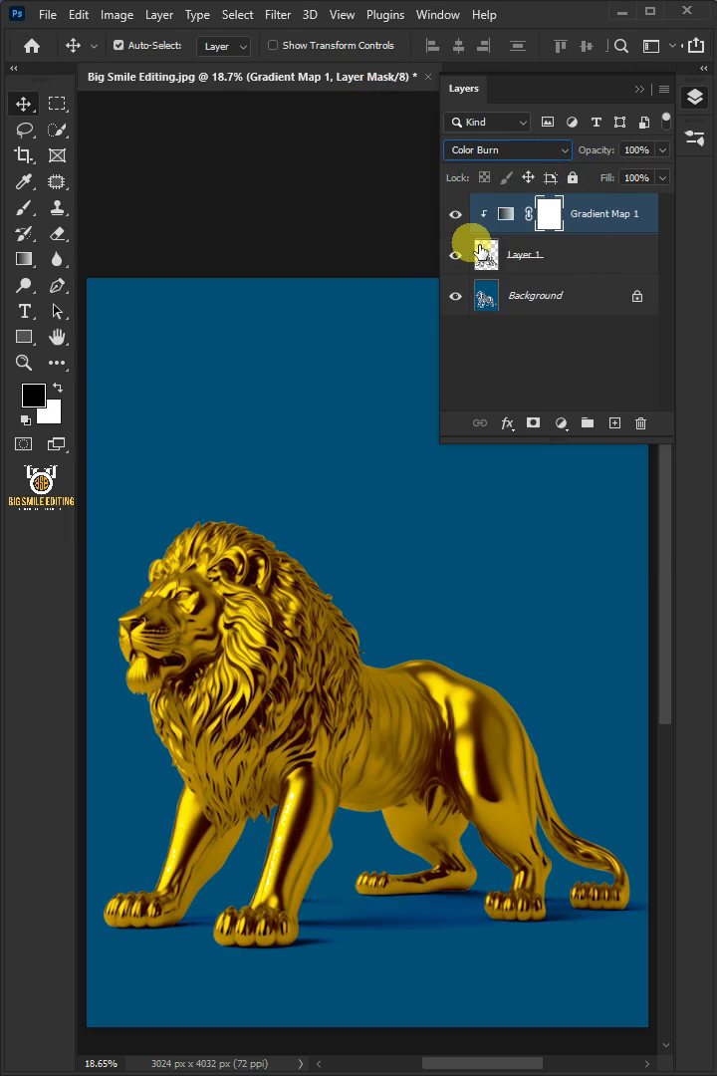
left_click(562, 422)
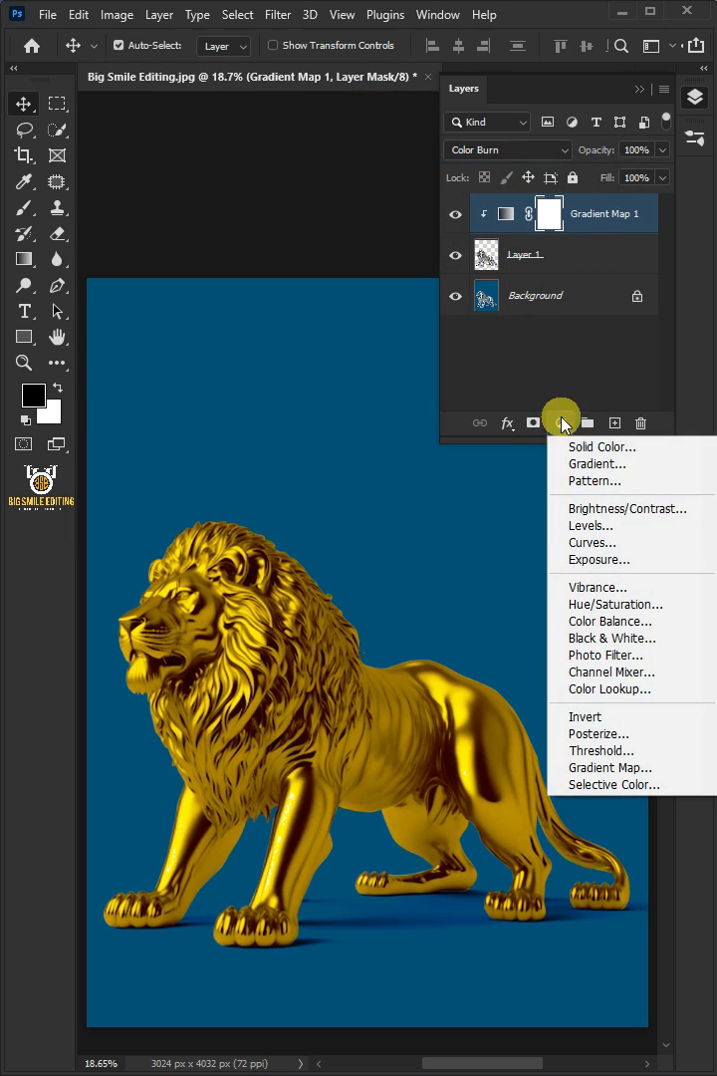
- Add a clipped Exposure layer at exposure +1.06 and gamma 1.10 to brighten the gold
left_click(599, 558)
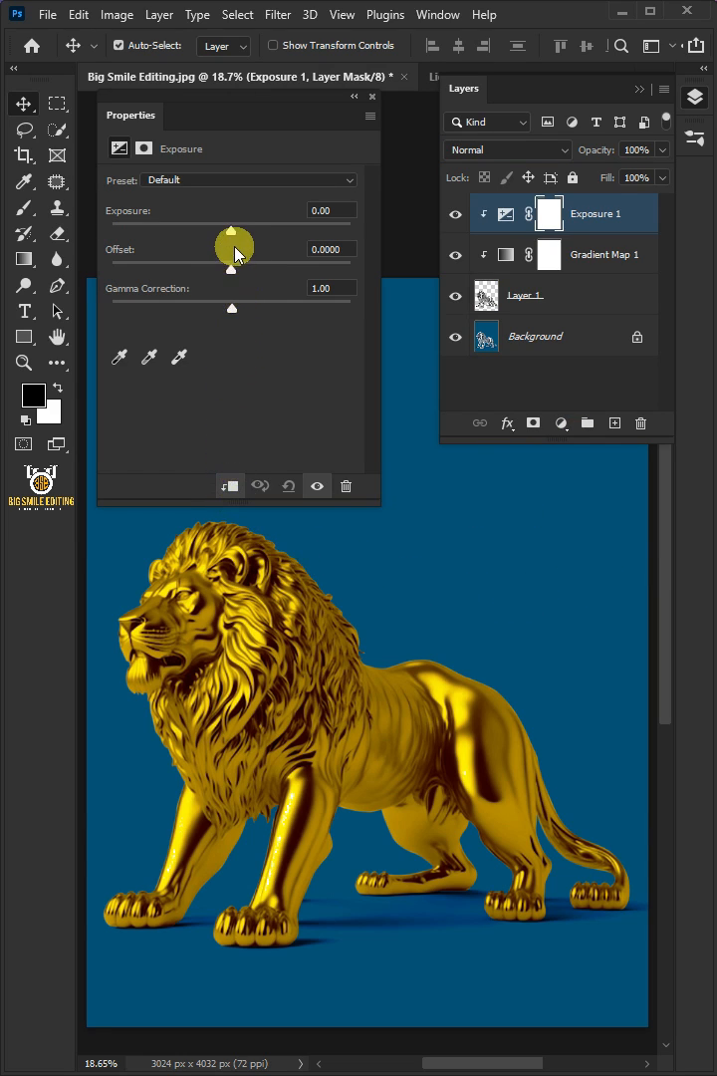
left_click_drag(235, 231, 251, 231)
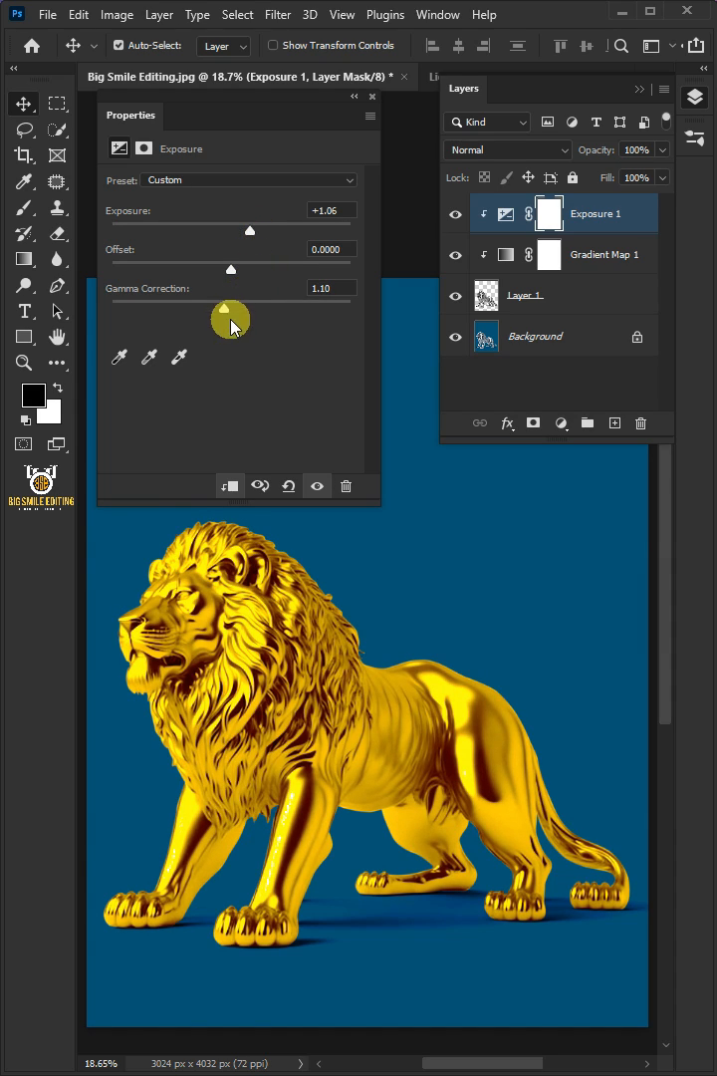
left_click(562, 424)
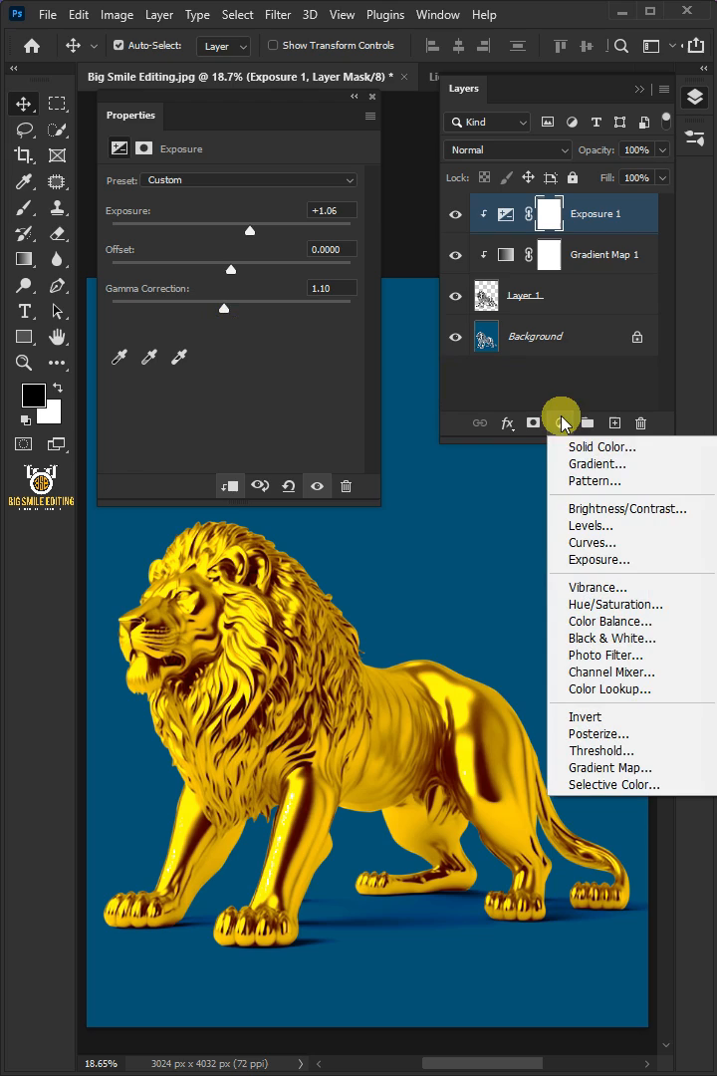
- Add a Color Balance layer on Midtones with Cyan/Red +12, Magenta/Green +12, Yellow/Blue -10
left_click(609, 621)
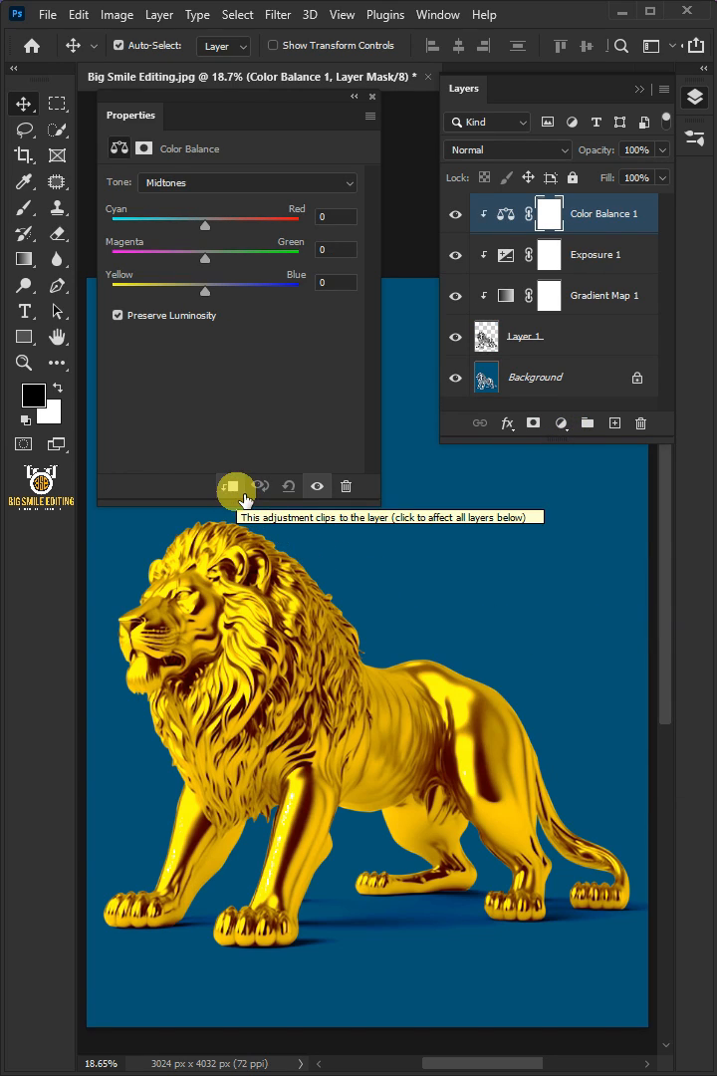
left_click(247, 183)
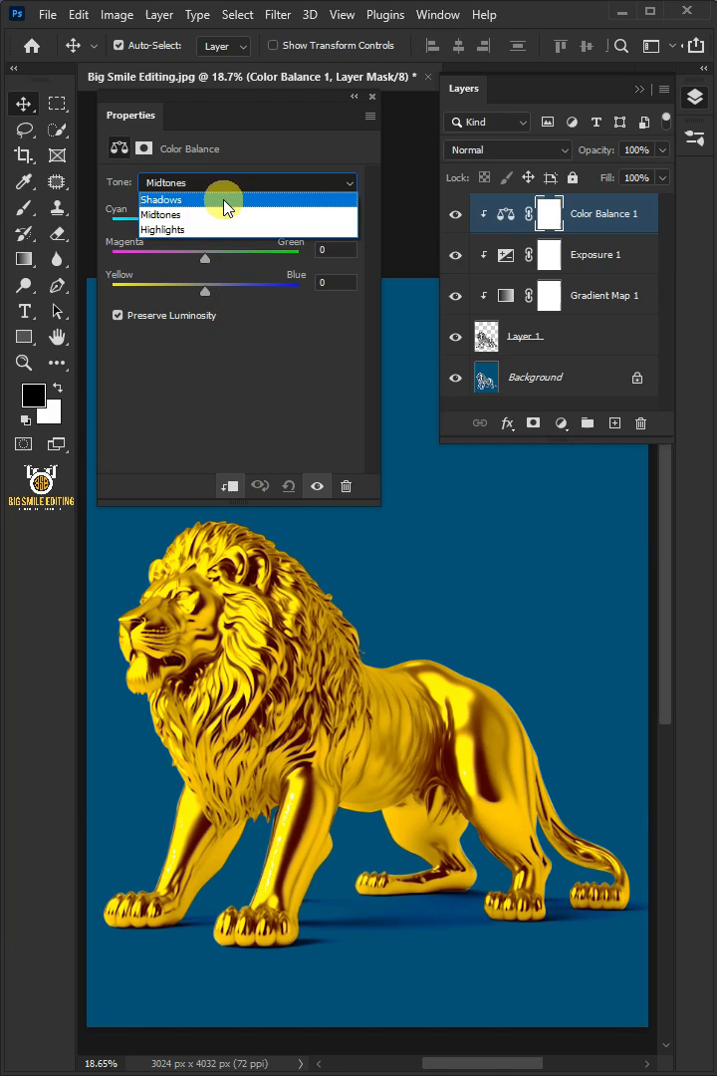
left_click(160, 214)
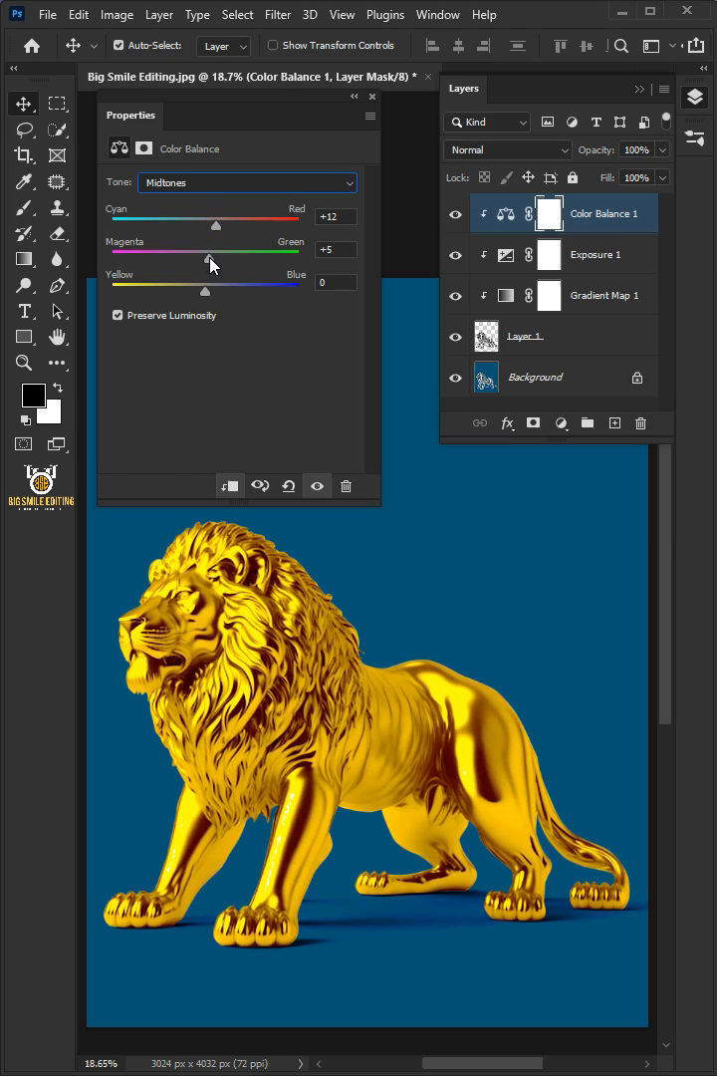
left_click_drag(205, 255, 219, 255)
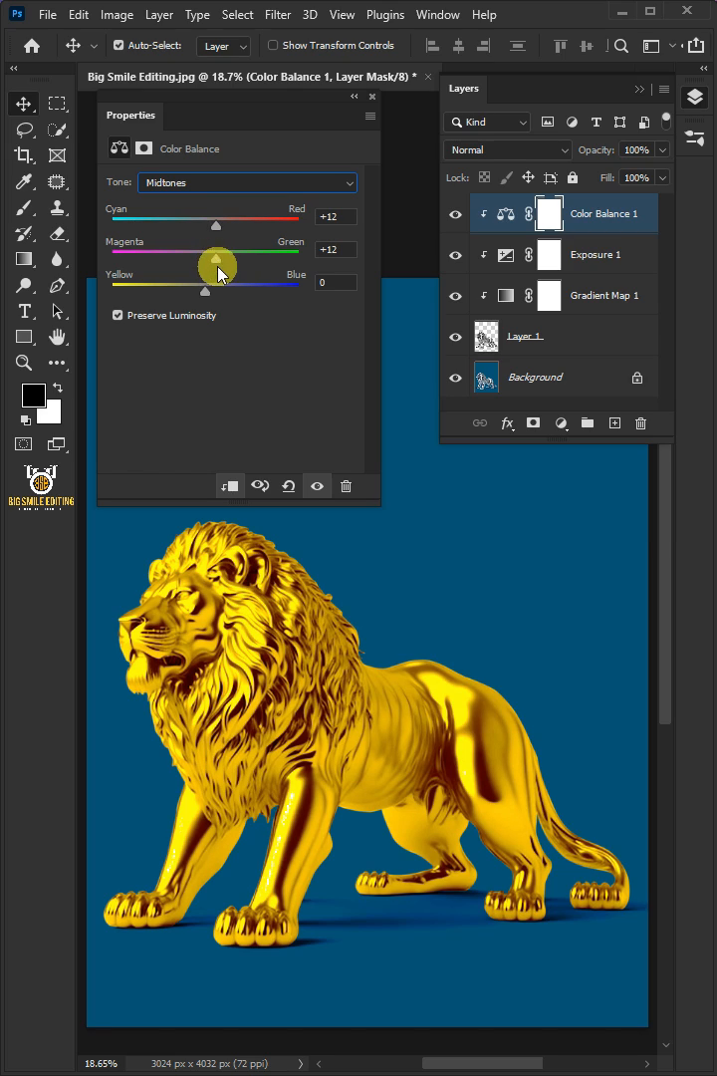
left_click_drag(217, 287, 203, 287)
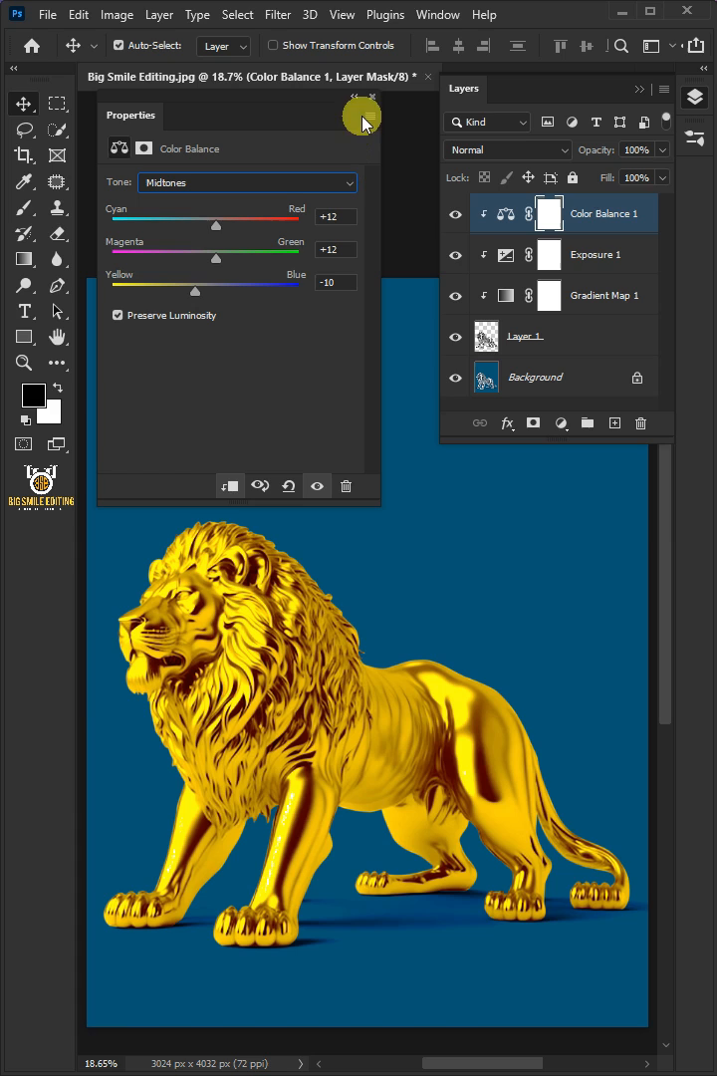
left_click(372, 96)
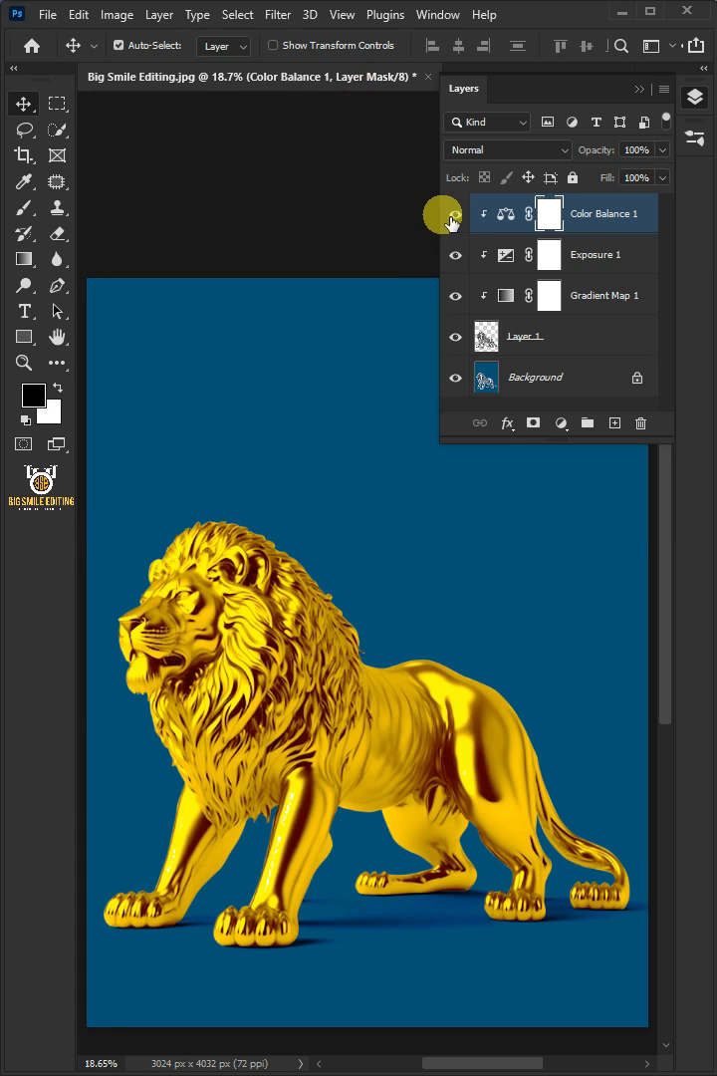